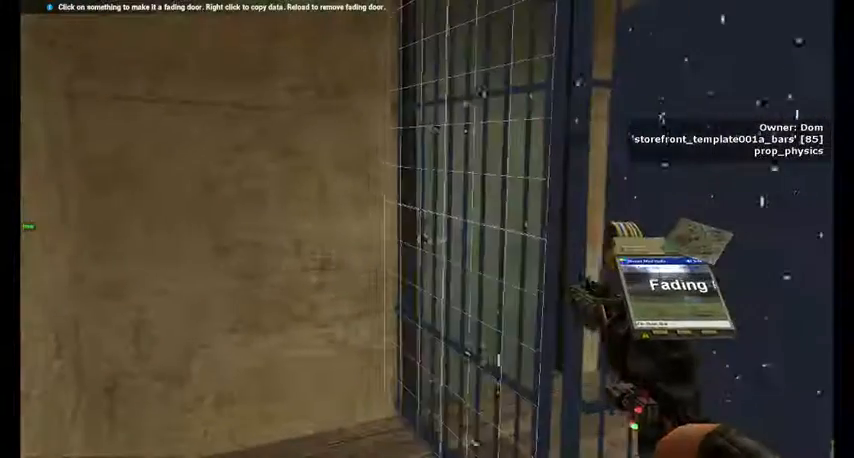
Step: Bring up the spawn menu to ready the Fading Door tool for the storefront bars
key("q")
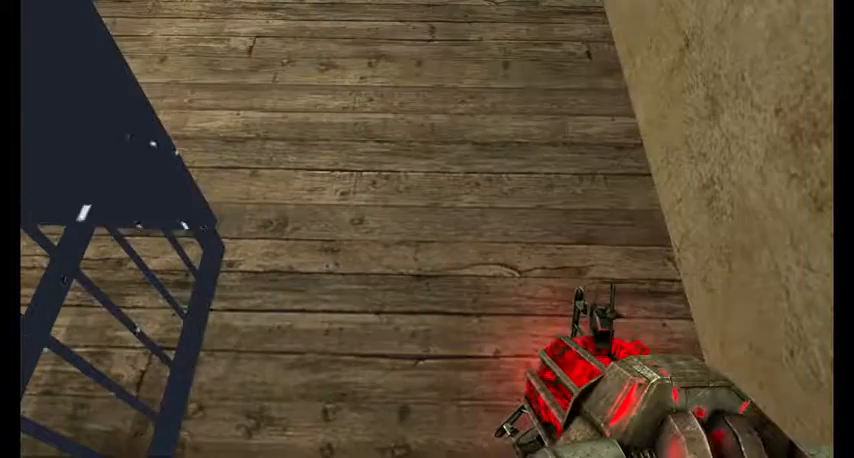
mouse_move(428, 228)
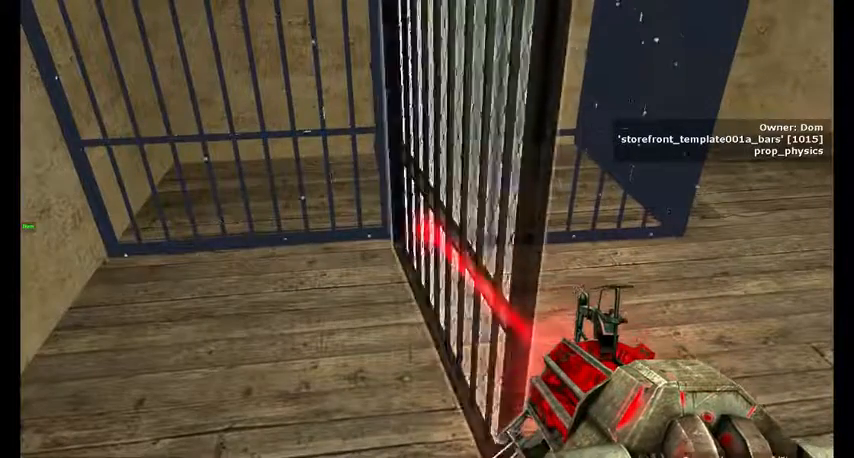
Step: Ask in server chat "Was that RDM"
key("y")
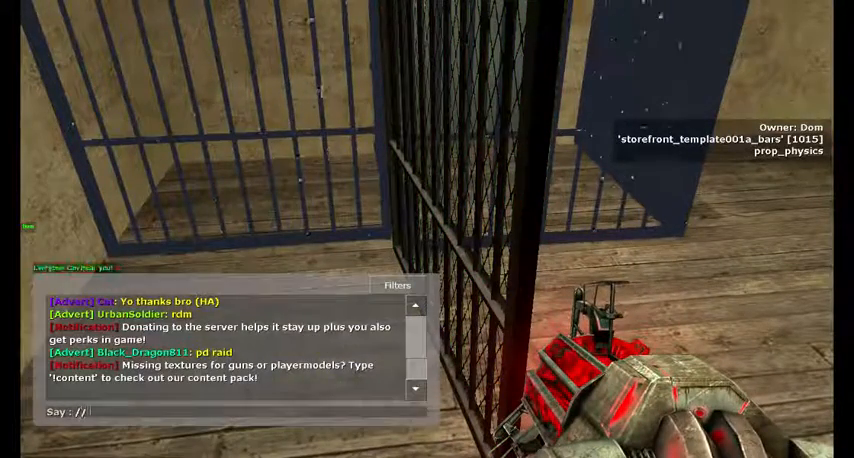
type("Was that R")
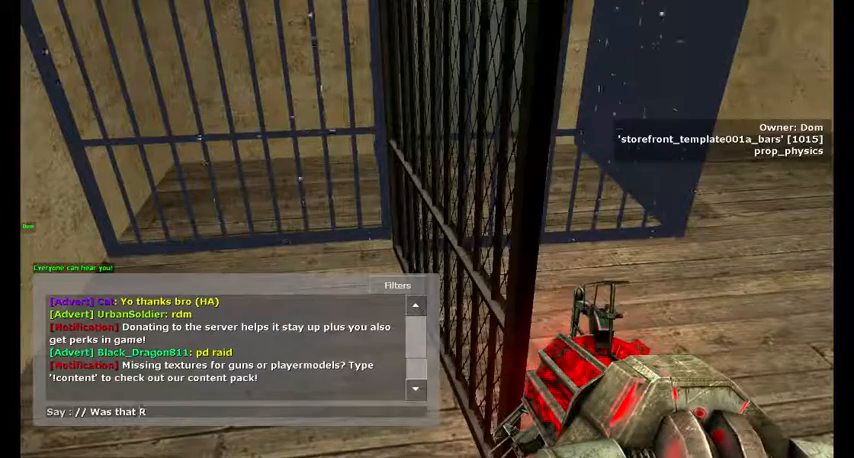
type("DM")
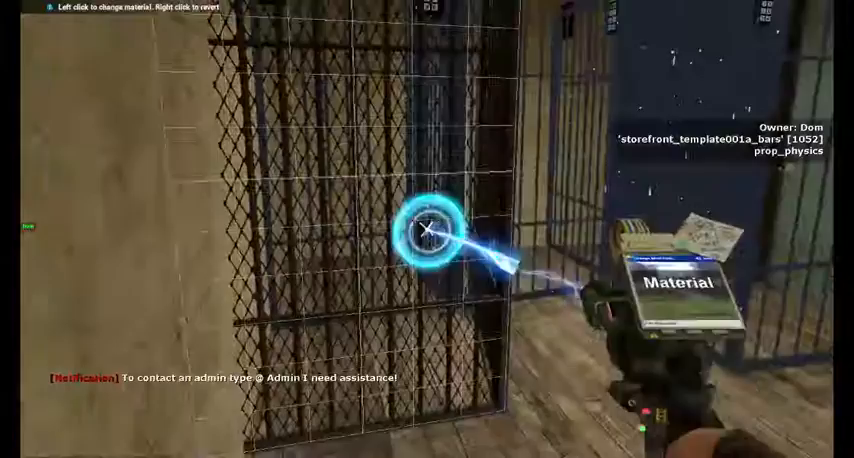
Step: Bring up the spawn menu to pick the Material tool for the cell door bars
key("q")
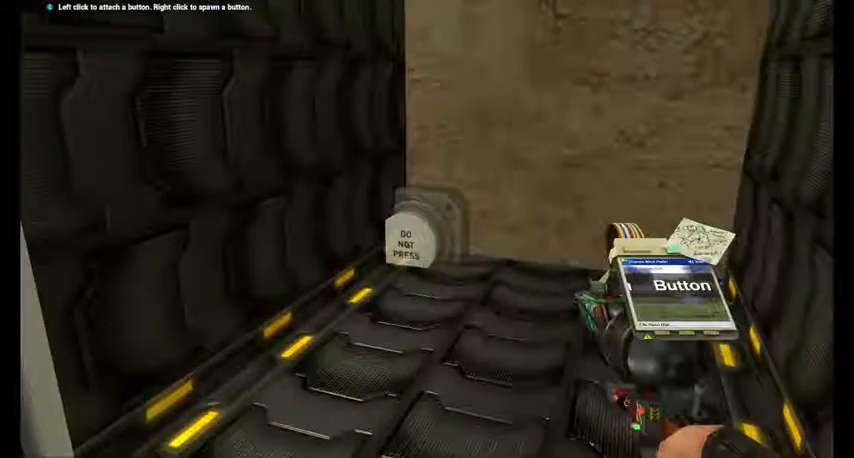
mouse_move(428, 228)
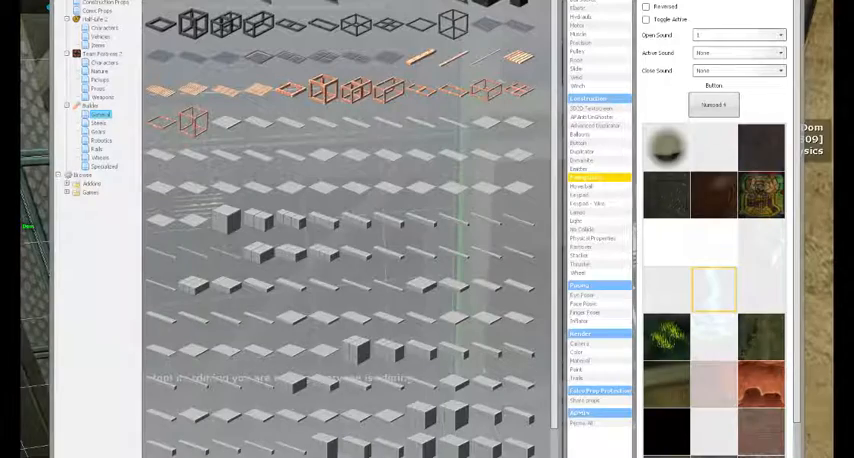
Step: Expand a numbered-choice dropdown in the tool settings panel of the spawn menu
left_click(738, 36)
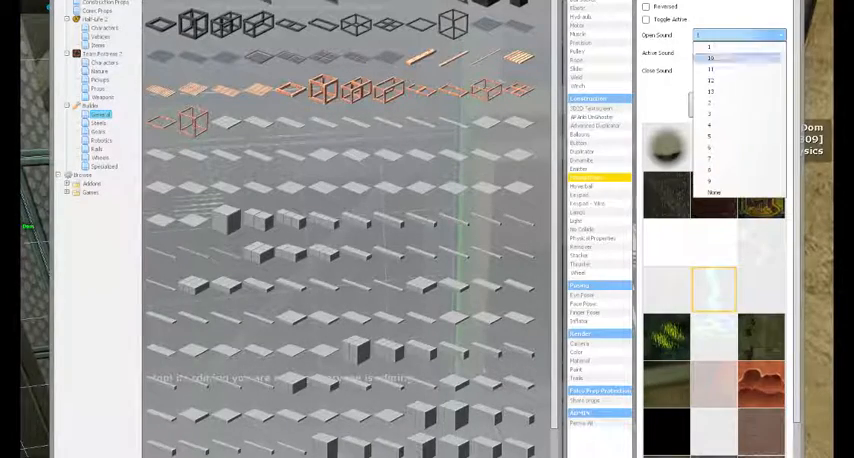